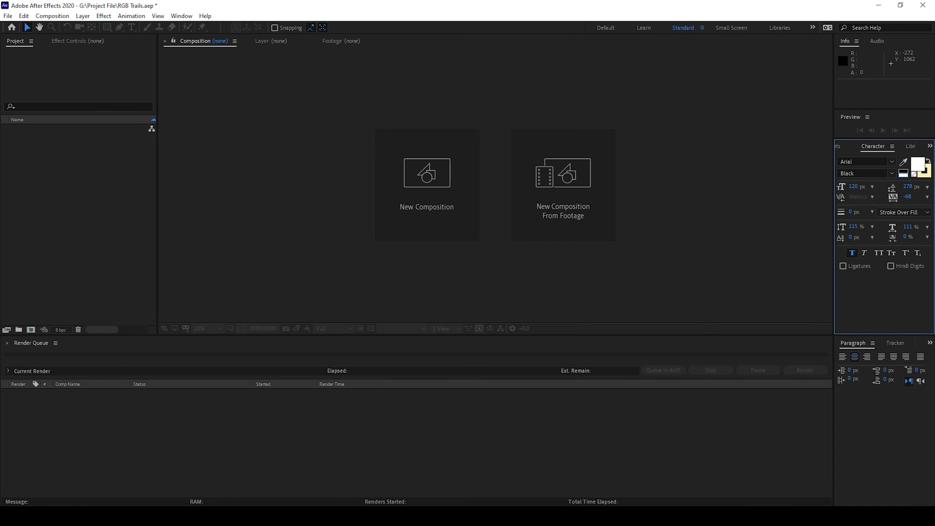
mouse_move(426, 194)
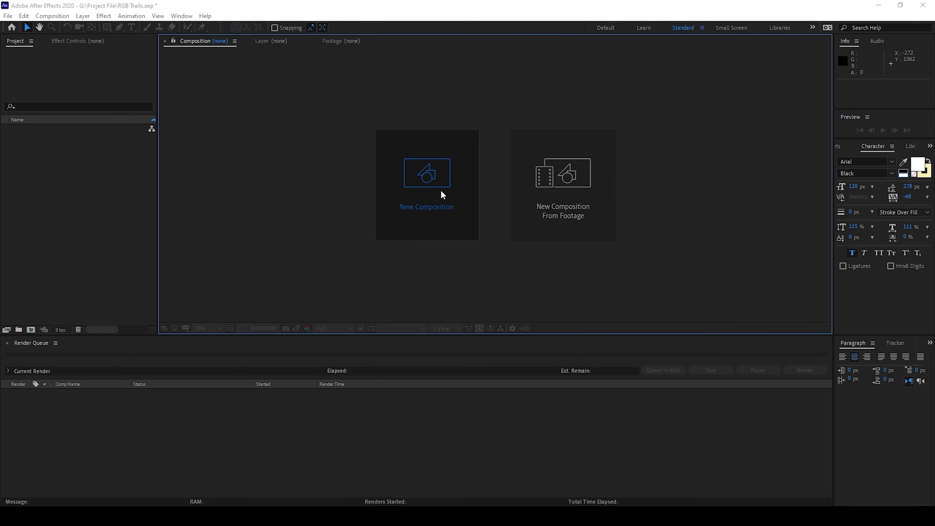
- Create a new HDTV 1080 29.97, 3-second composition named RGB
click(427, 173)
text(RGB)
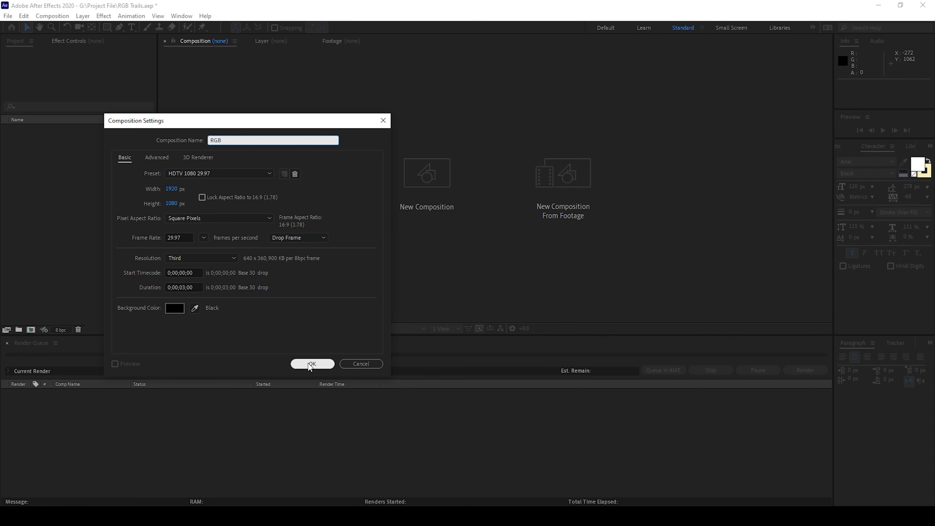
click(311, 363)
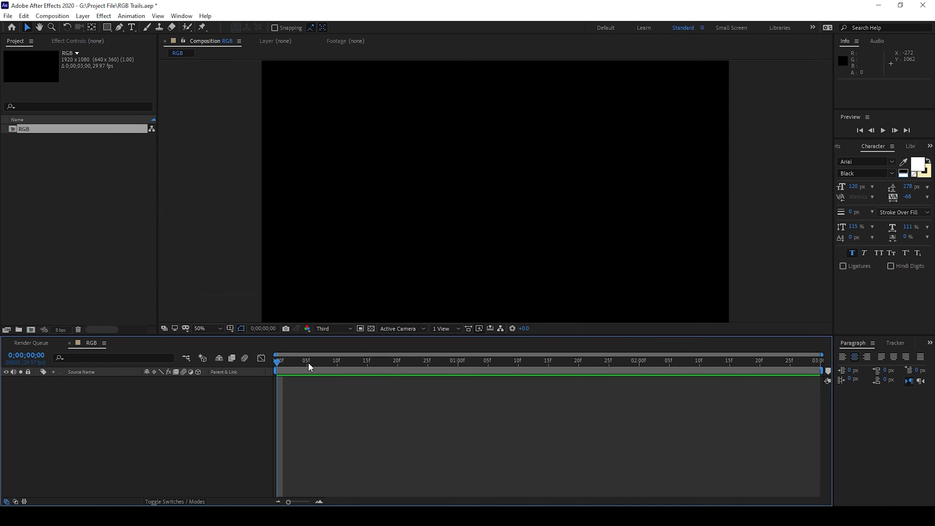
mouse_move(320, 362)
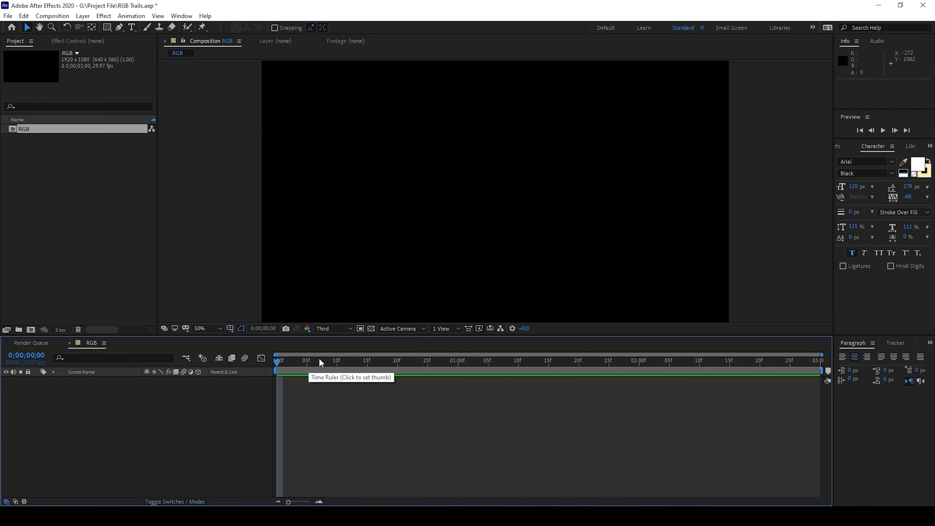
mouse_move(131, 28)
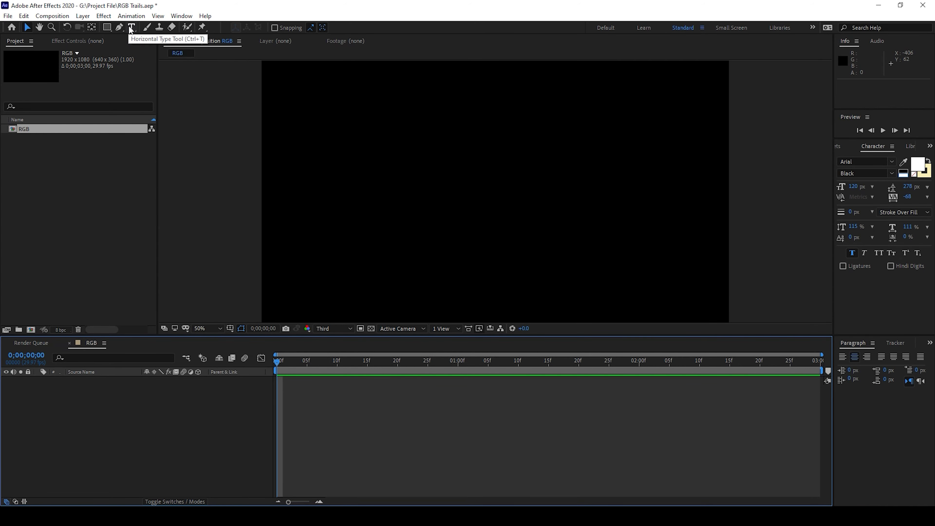
- Add a paragraph text box across the upper composition reading 'iraFX Studio'
click(131, 28)
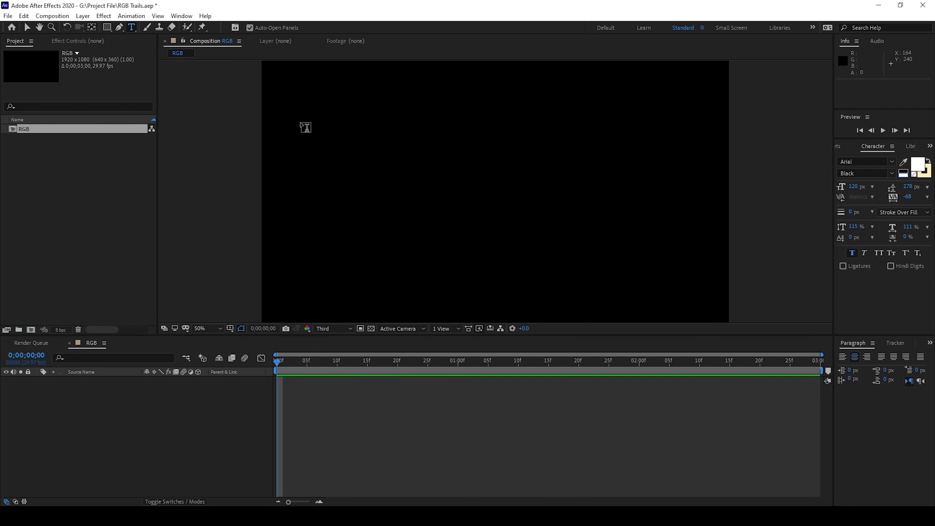
drag(306, 127, 714, 268)
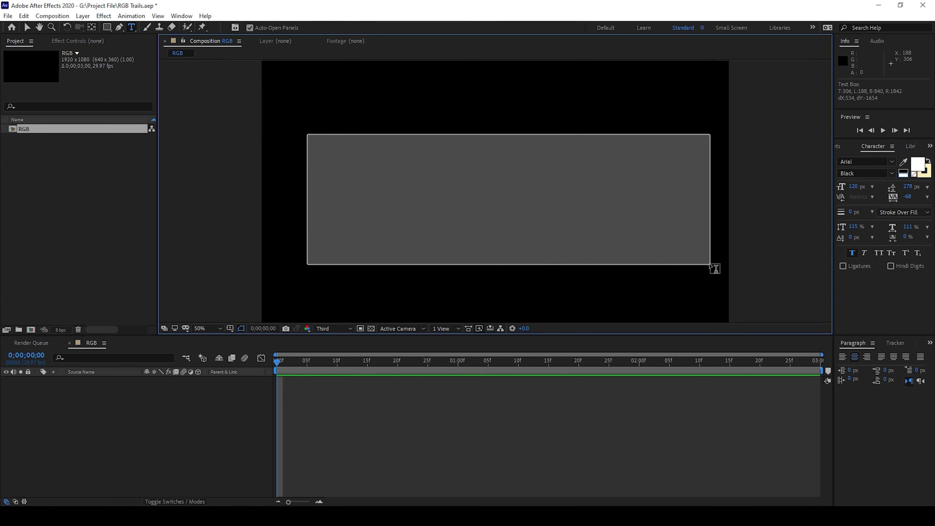
text(iraFX Studio)
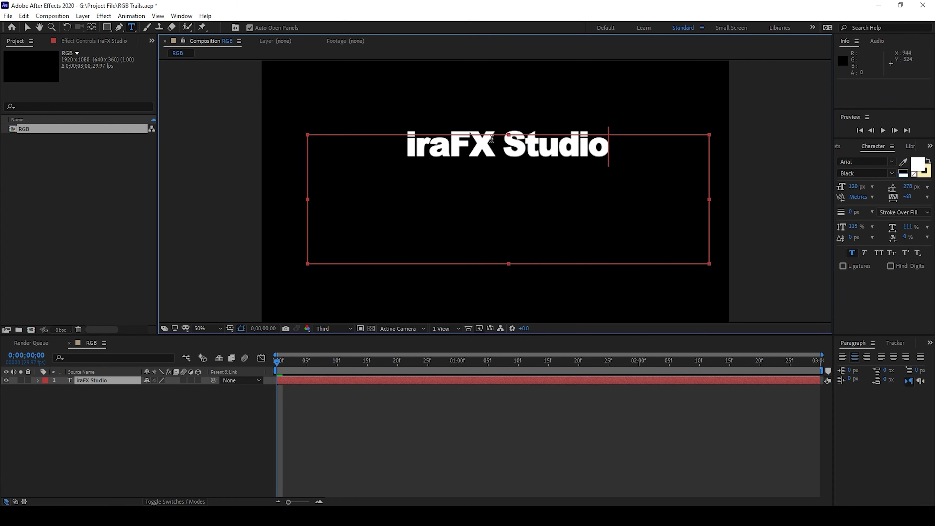
mouse_move(250, 462)
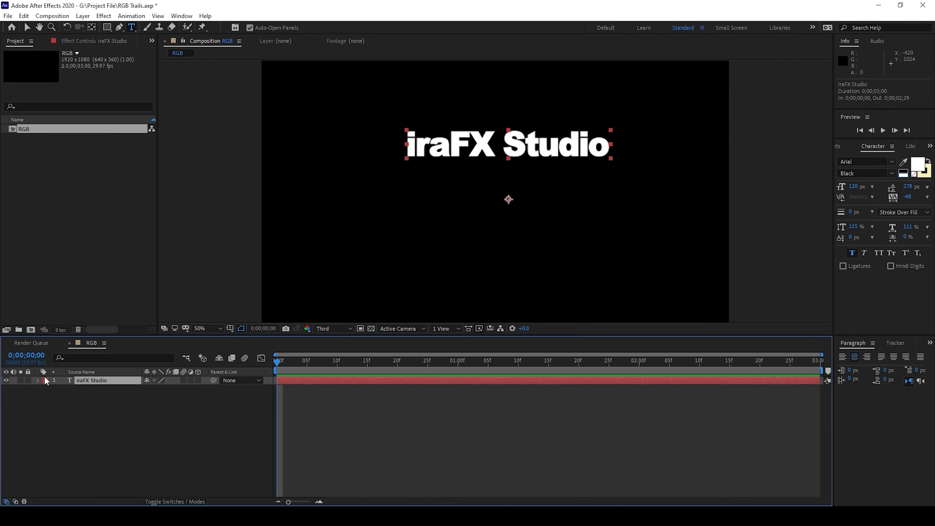
- Keyframe the text layer's Position at 0s, 1s, 2s and 3s for a down-and-up bounce
click(39, 380)
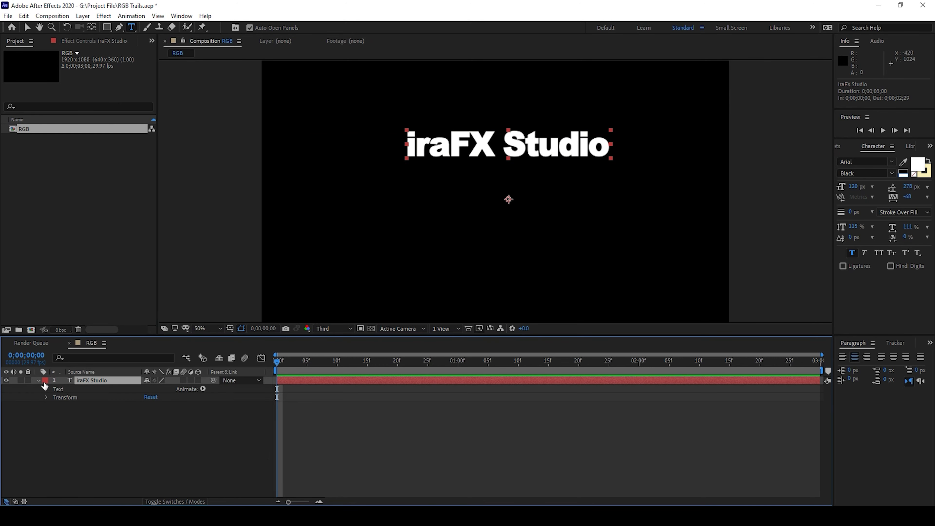
click(46, 398)
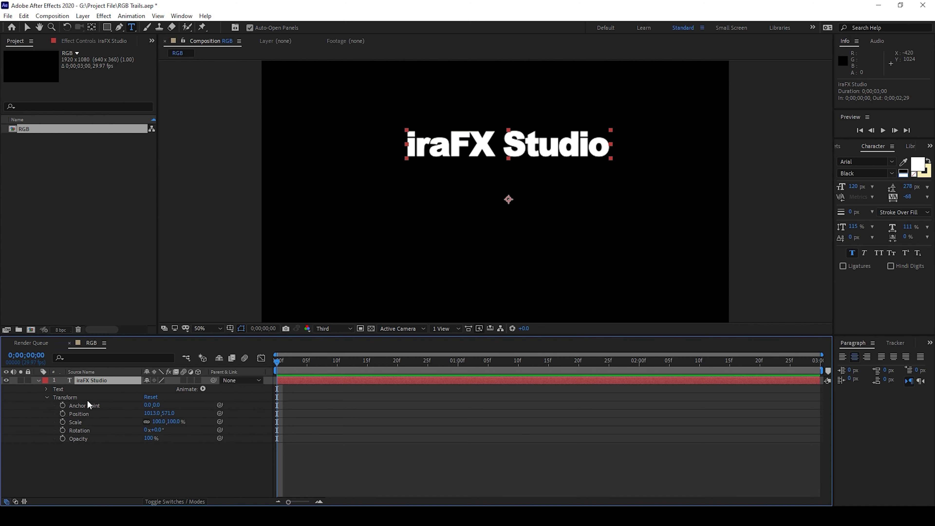
mouse_move(68, 413)
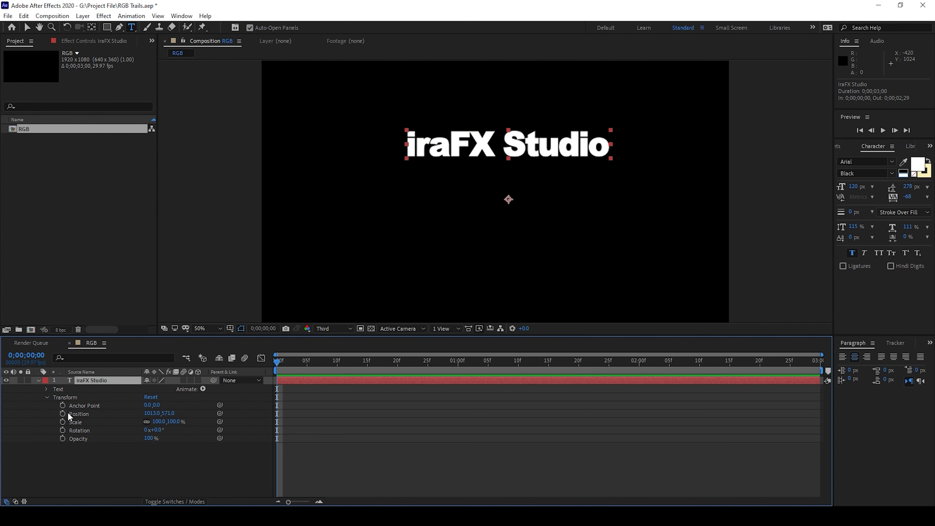
mouse_move(62, 413)
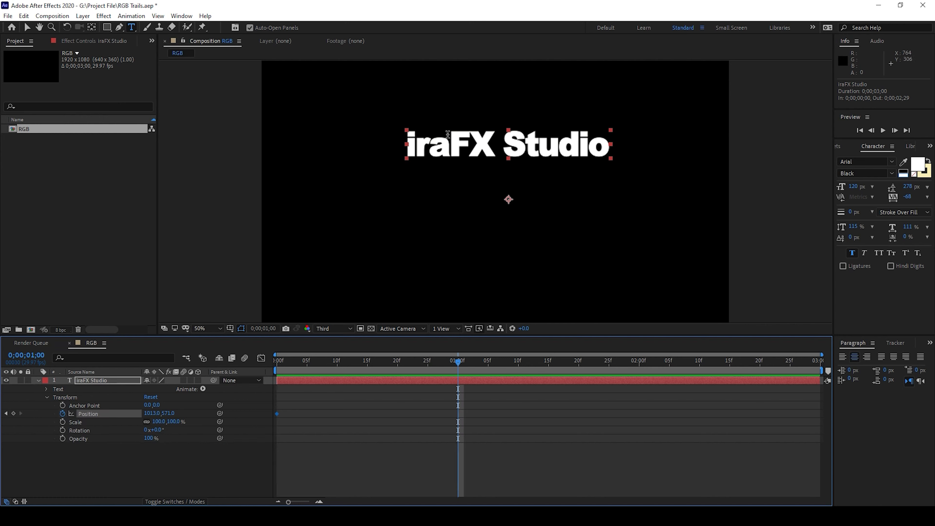
drag(508, 143, 508, 281)
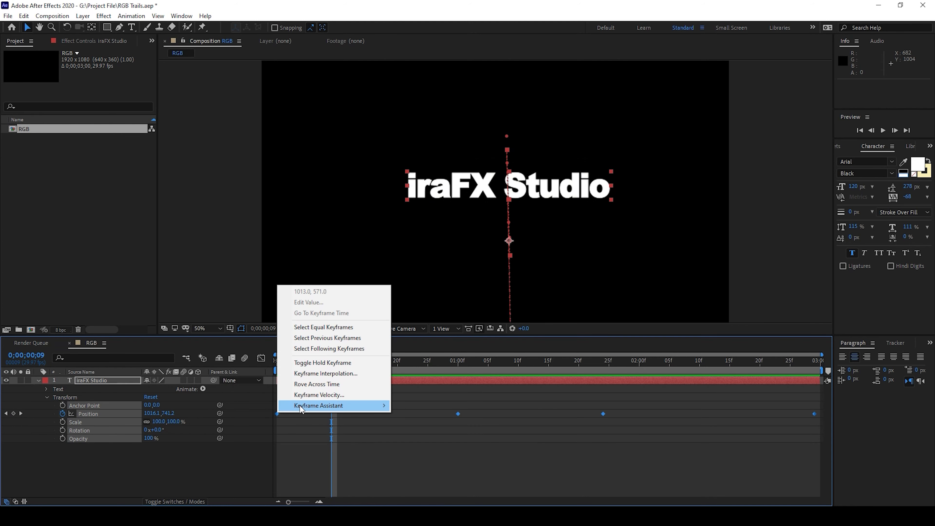
mouse_move(318, 405)
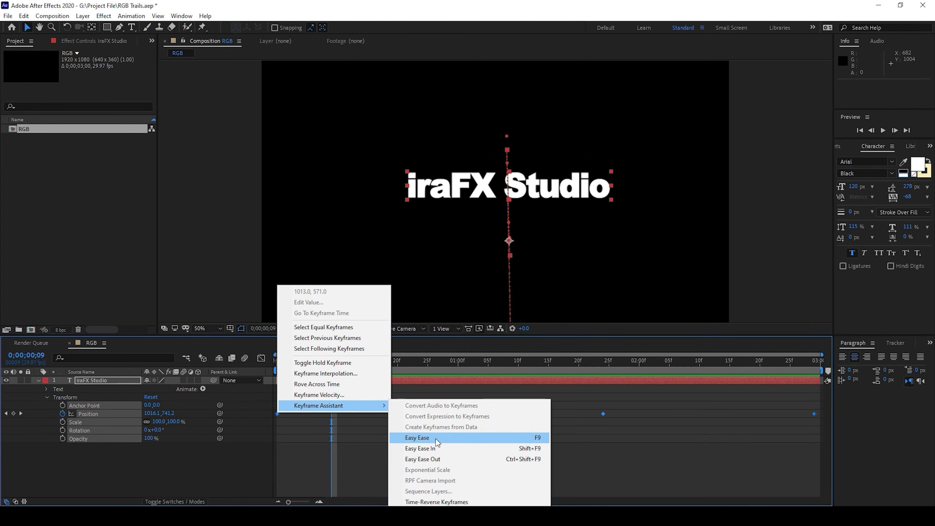
- Apply Keyframe Assistant > Easy Ease (F9) to the Position keyframes
click(417, 438)
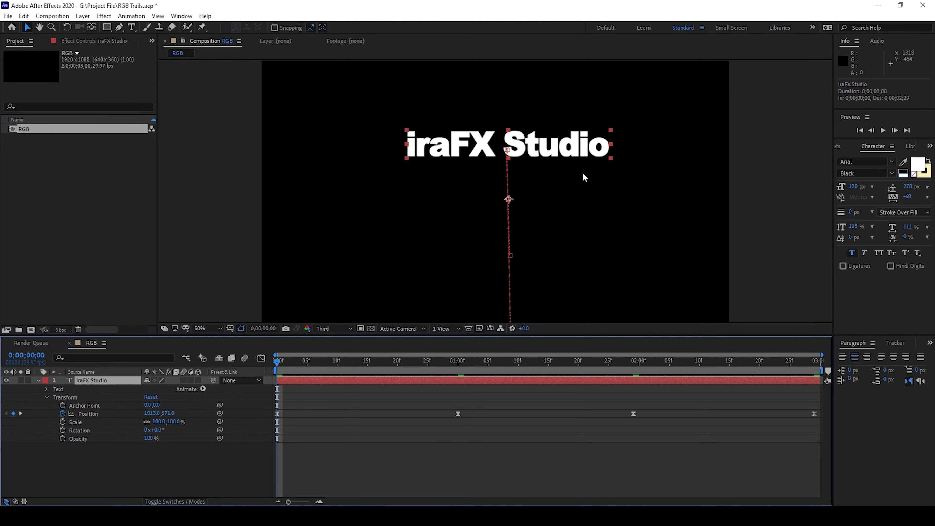
mouse_move(538, 167)
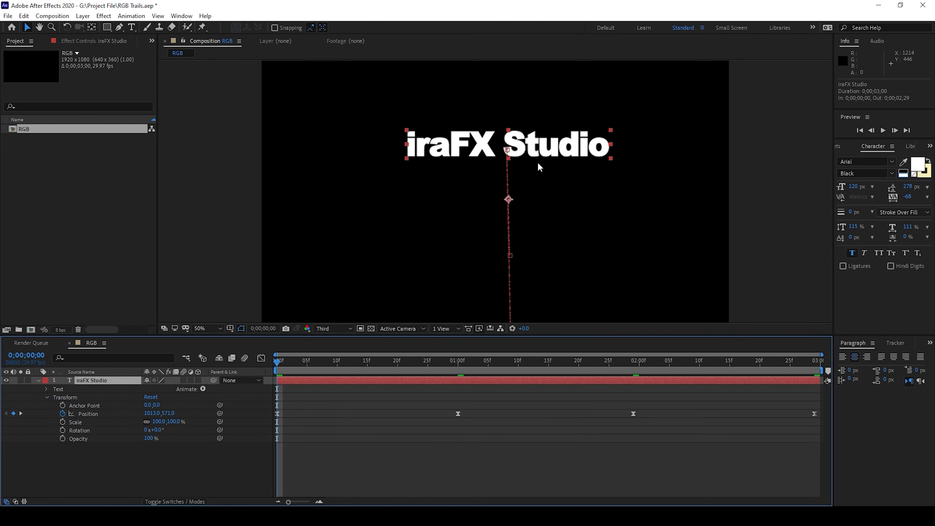
mouse_move(114, 393)
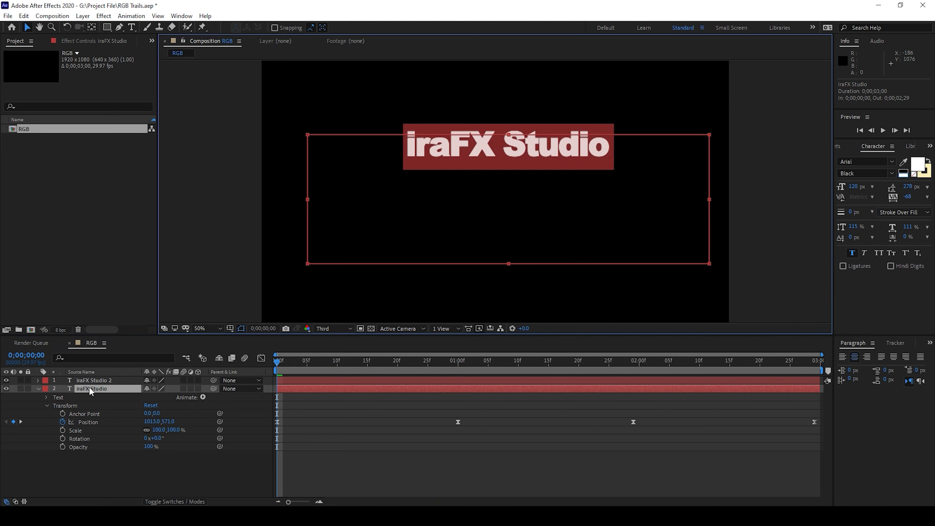
- Recolour the duplicated text copies' fill to red and blue in the Character panel
click(919, 161)
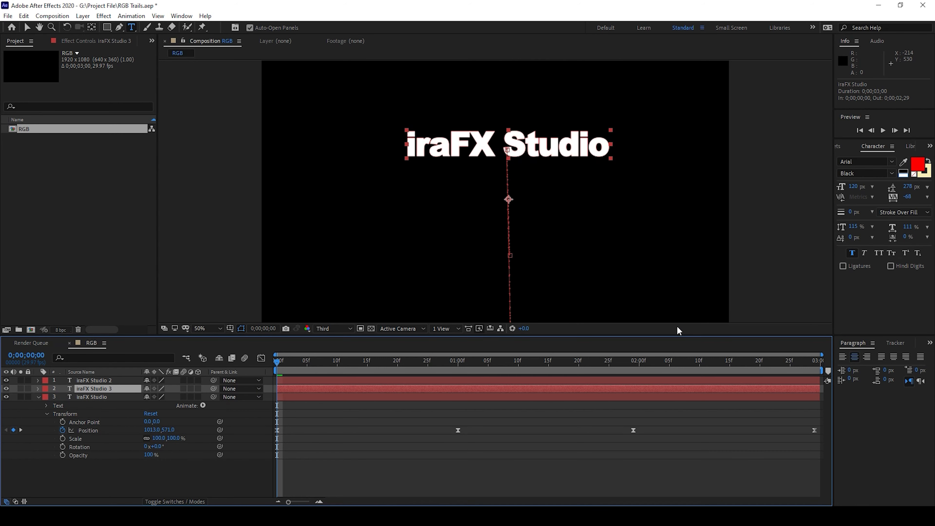
click(92, 397)
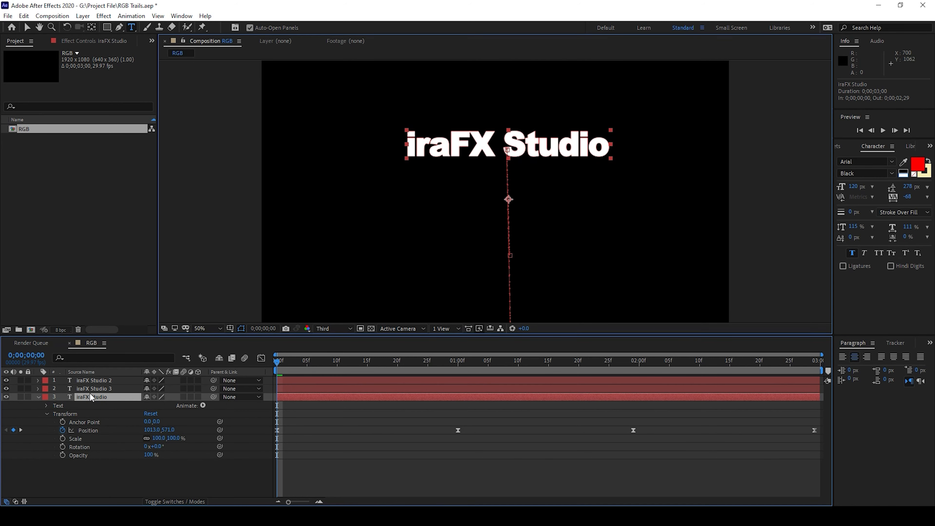
click(922, 161)
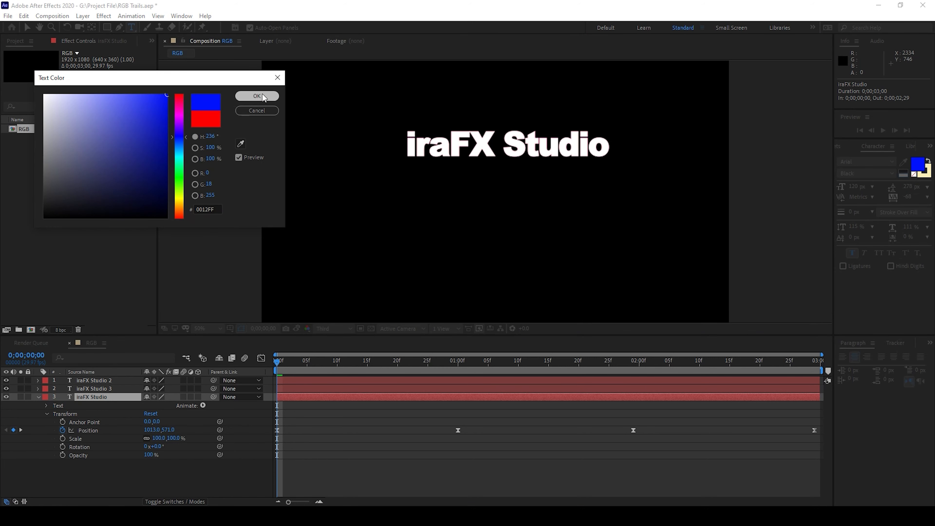
click(257, 95)
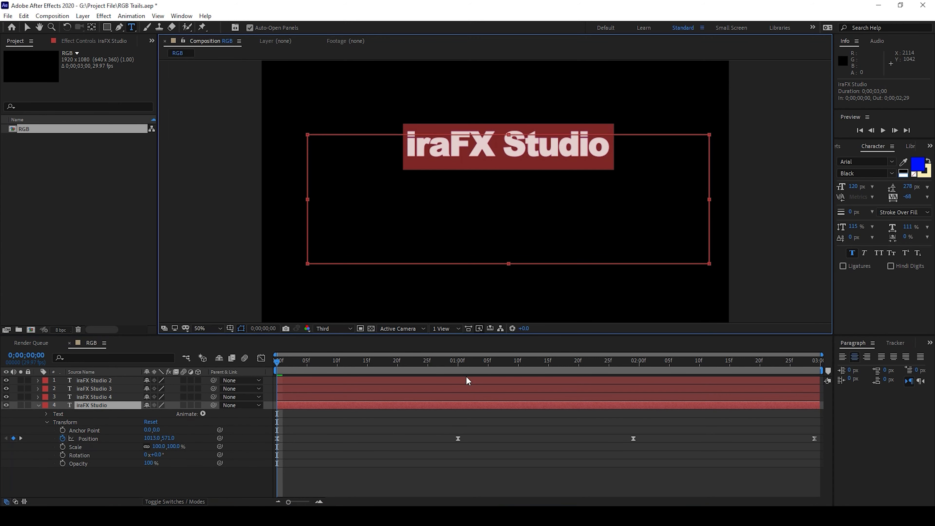
- Set the last duplicate's fill colour to green and finish editing it
click(920, 162)
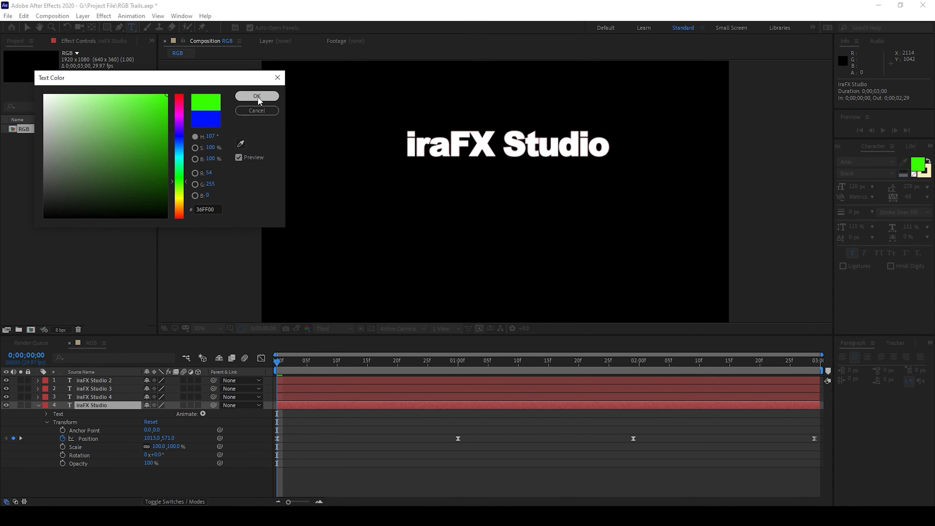
click(256, 96)
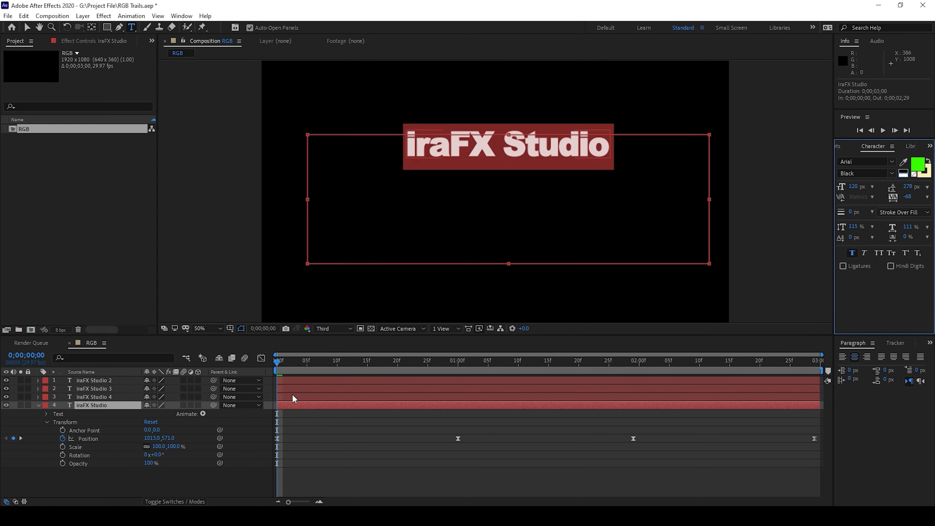
click(92, 388)
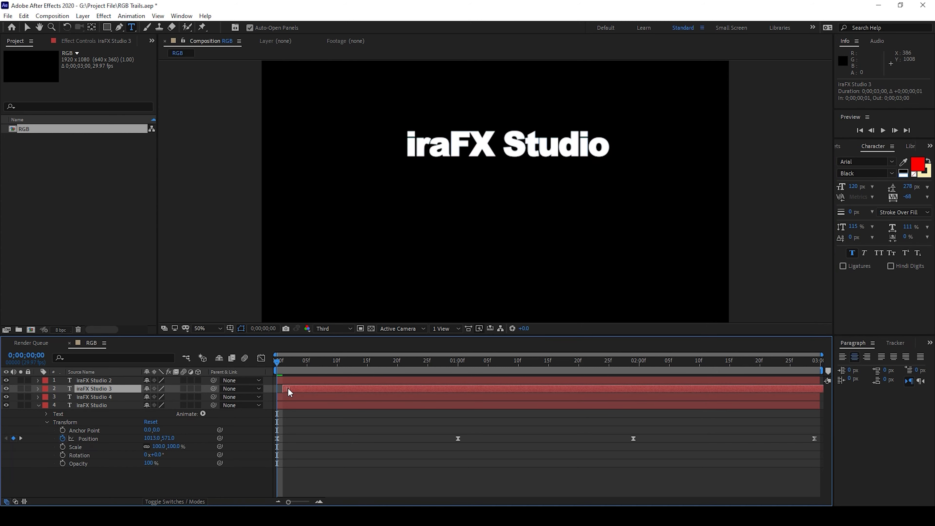
- Shift each coloured copy later with Alt+Page Down and preview the RGB trails
click(93, 396)
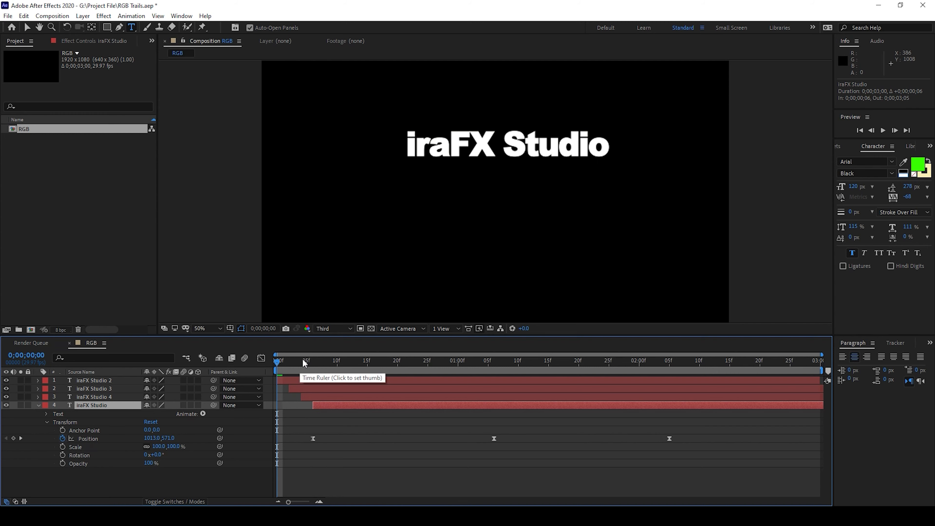
key(space)
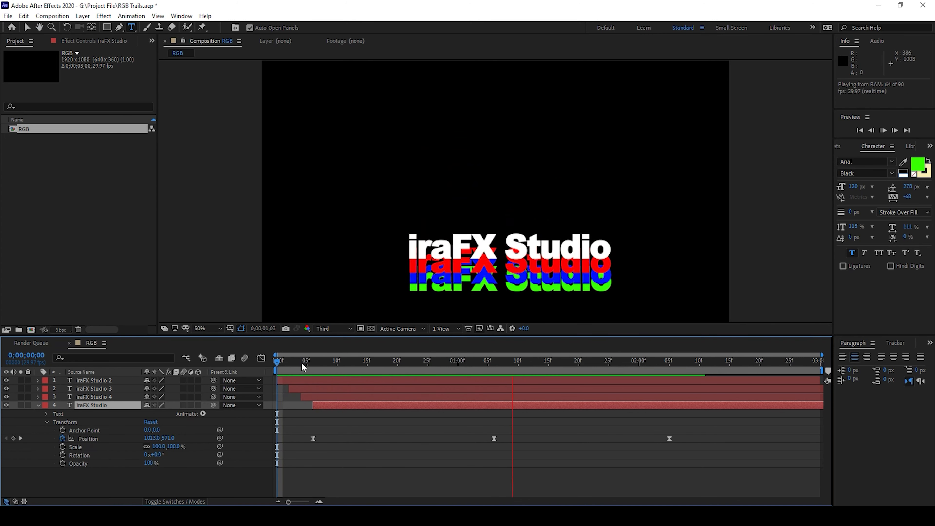